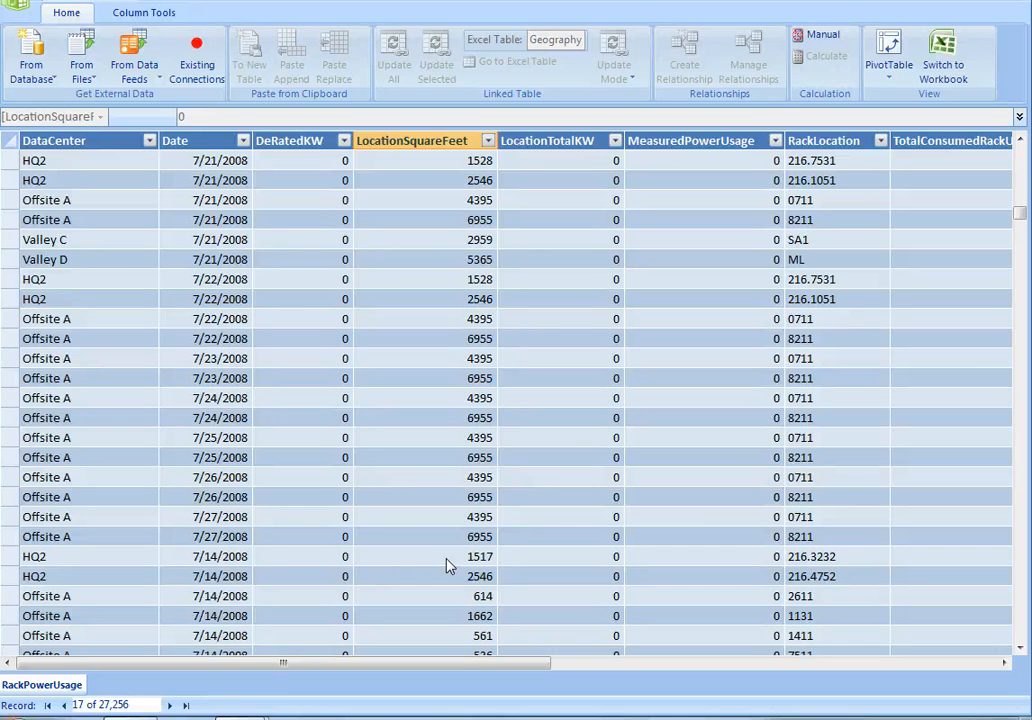
mouse_move(198, 433)
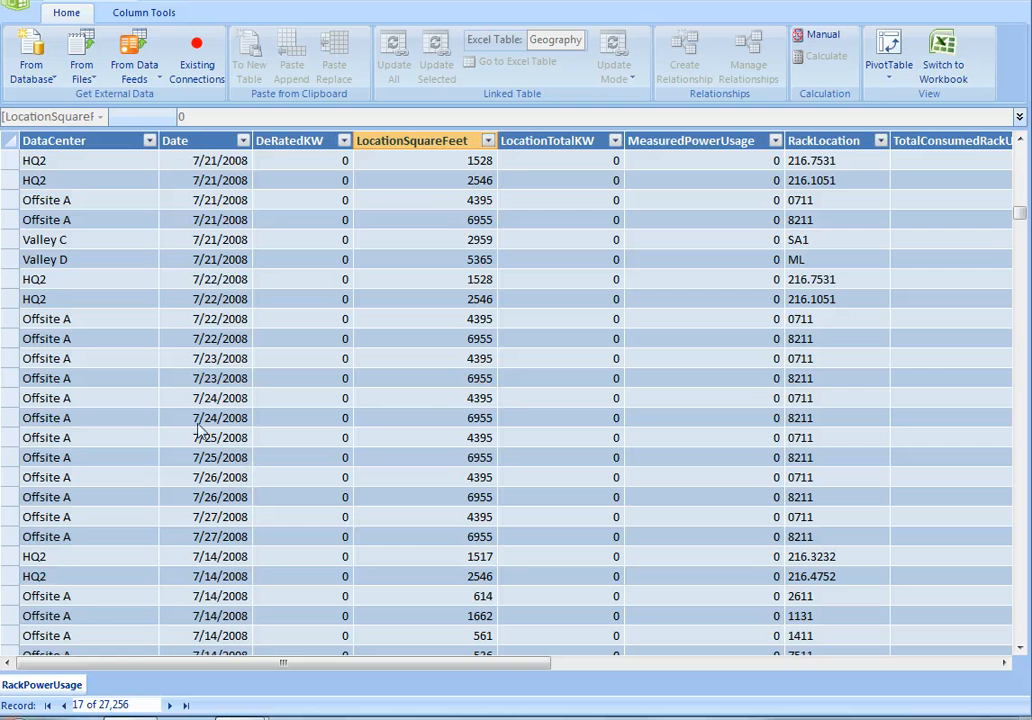
mouse_move(151, 369)
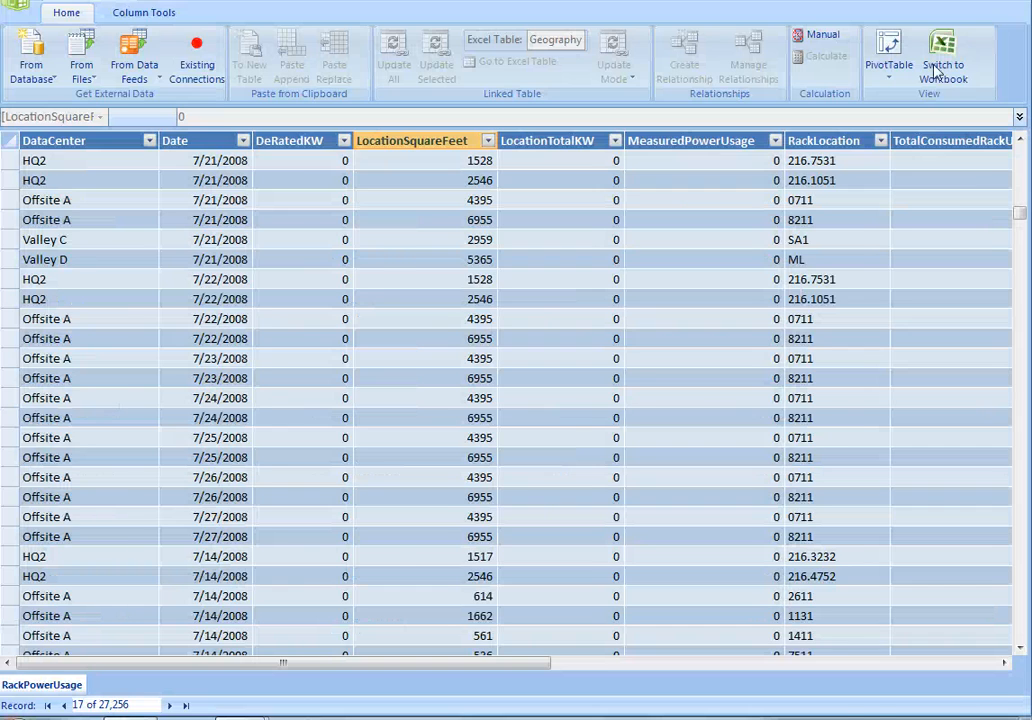
- Link the Geography Excel table into PowerPivot as a new Geography tab
click(941, 50)
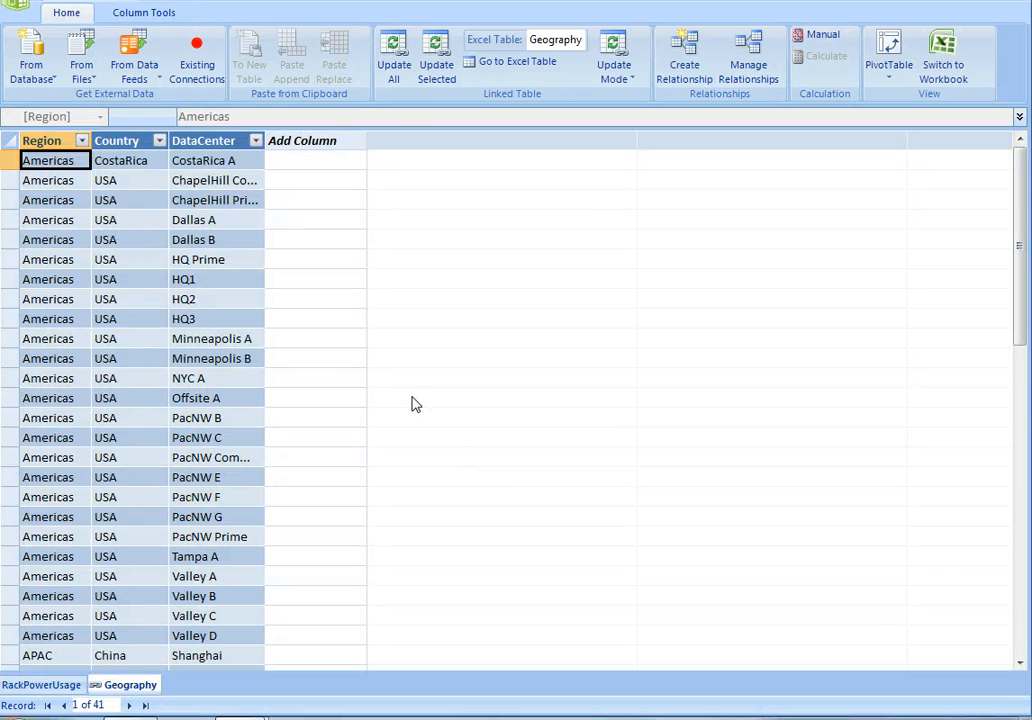
mouse_move(440, 358)
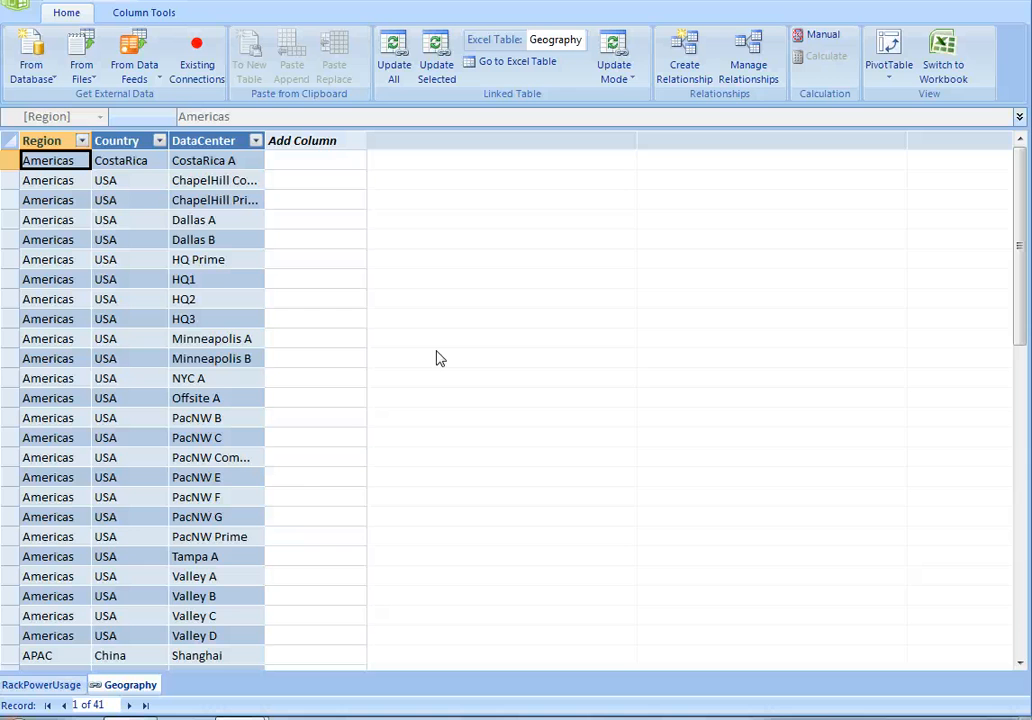
mouse_move(308, 493)
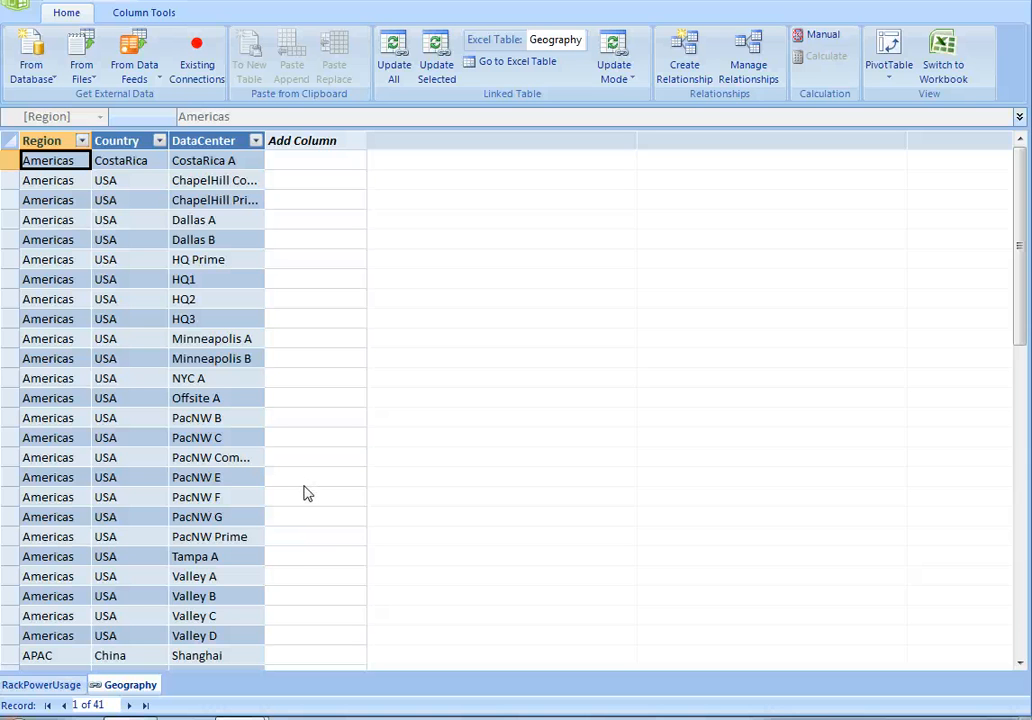
- Define a relationship from RackPowerUsage DataCenter to lookup Geography DataCenter
click(680, 58)
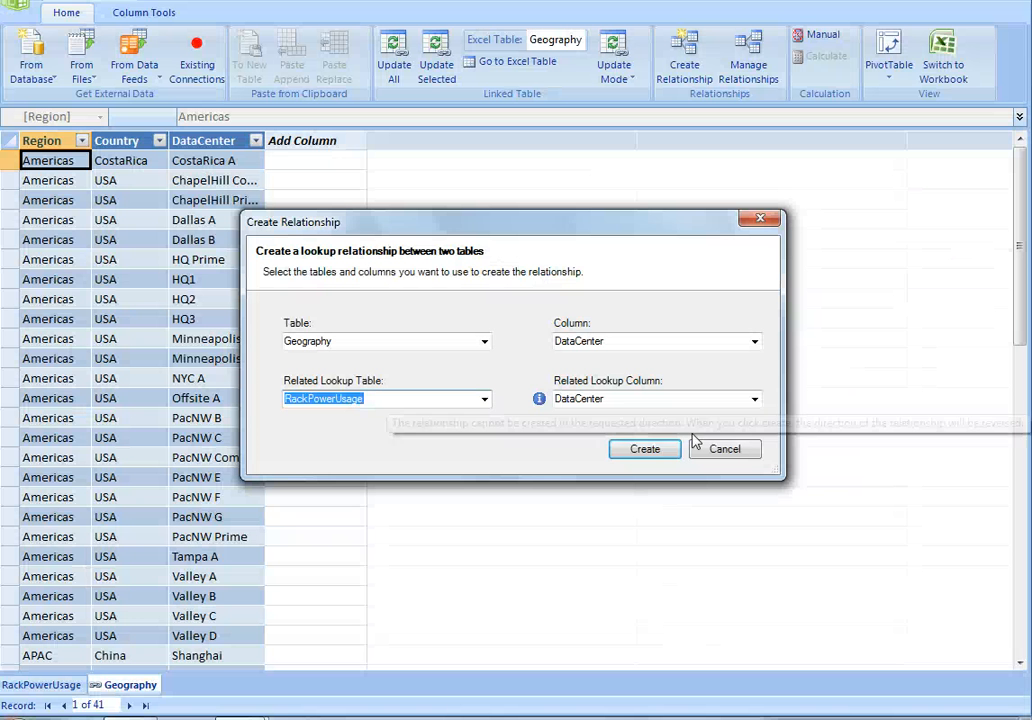
- Confirm the DataCenter relationship between RackPowerUsage and Geography in the Create Relationship dialog
click(725, 448)
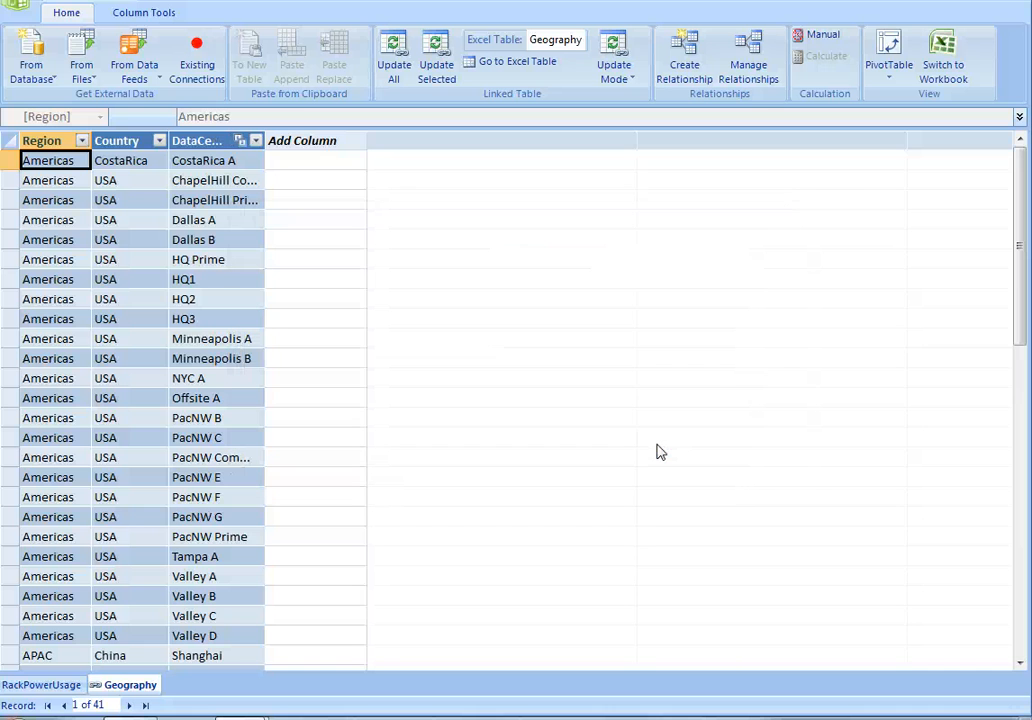
mouse_move(619, 436)
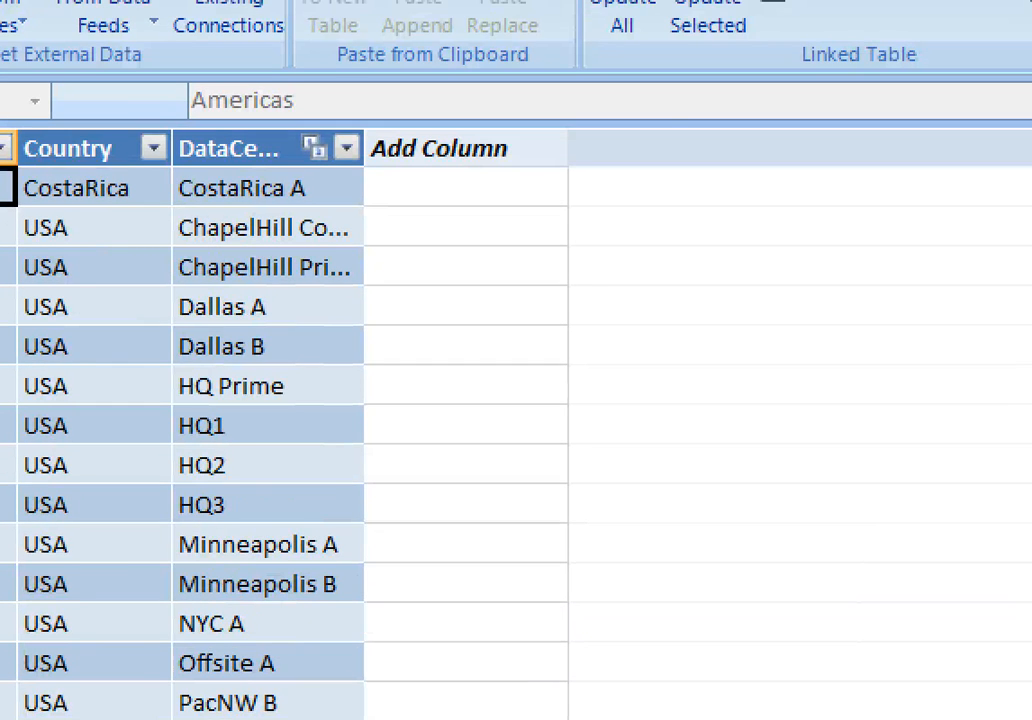
click(748, 57)
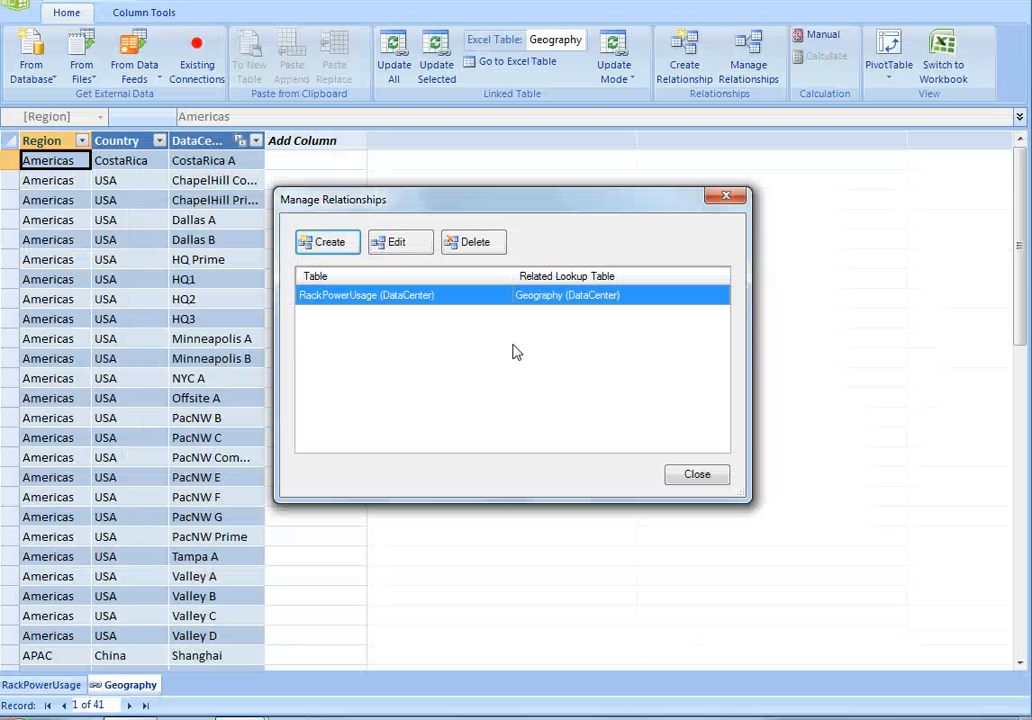
click(696, 474)
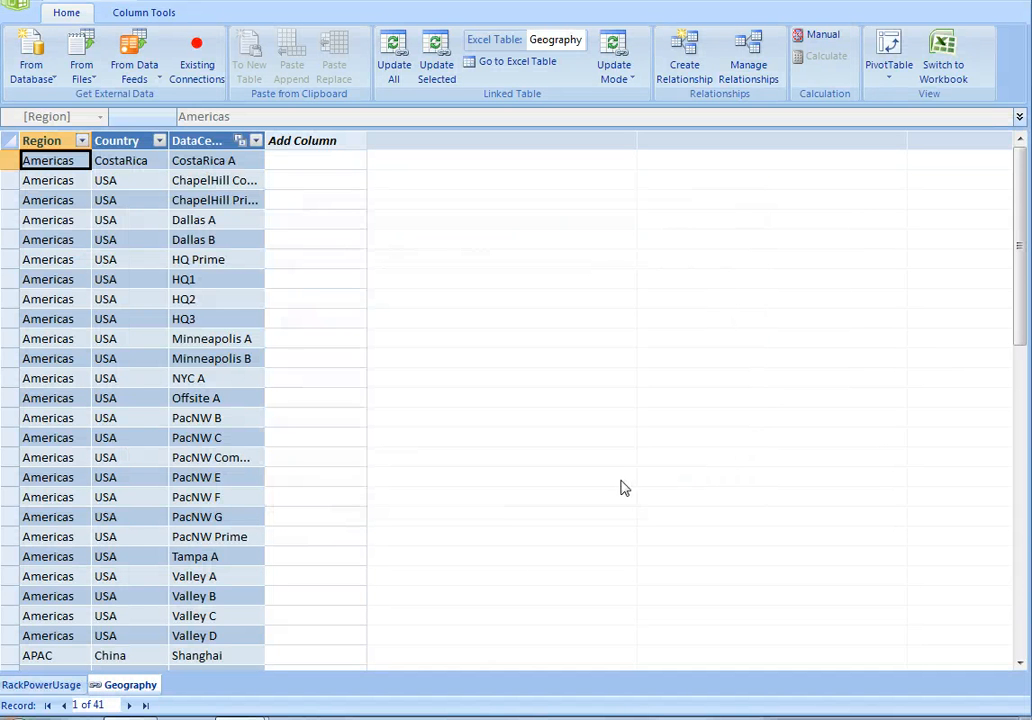
mouse_move(522, 584)
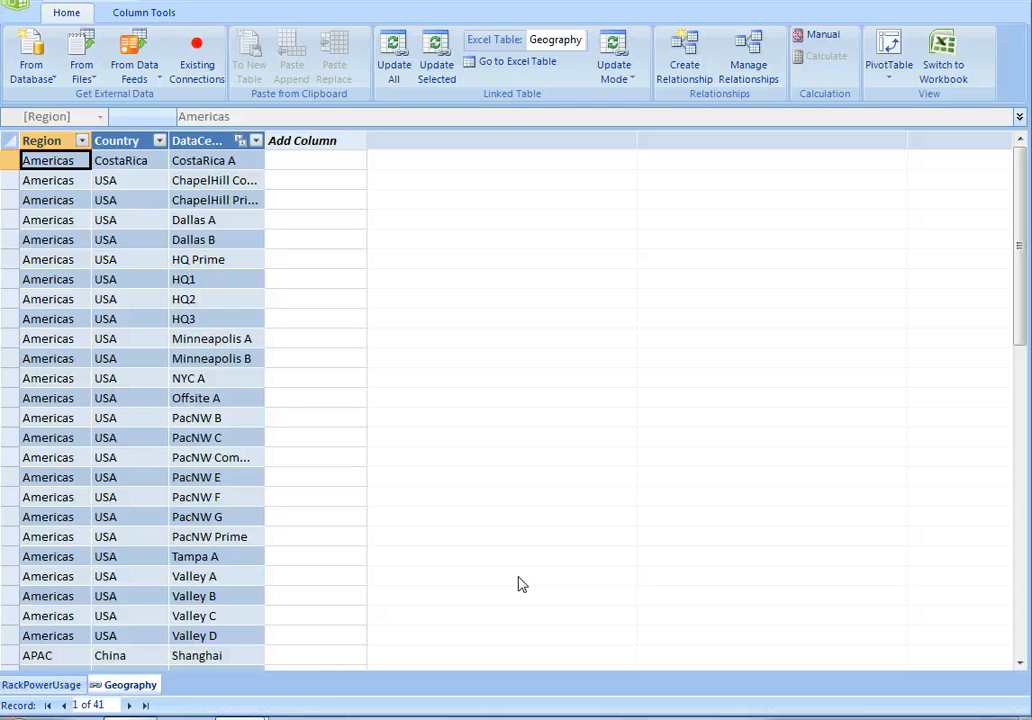